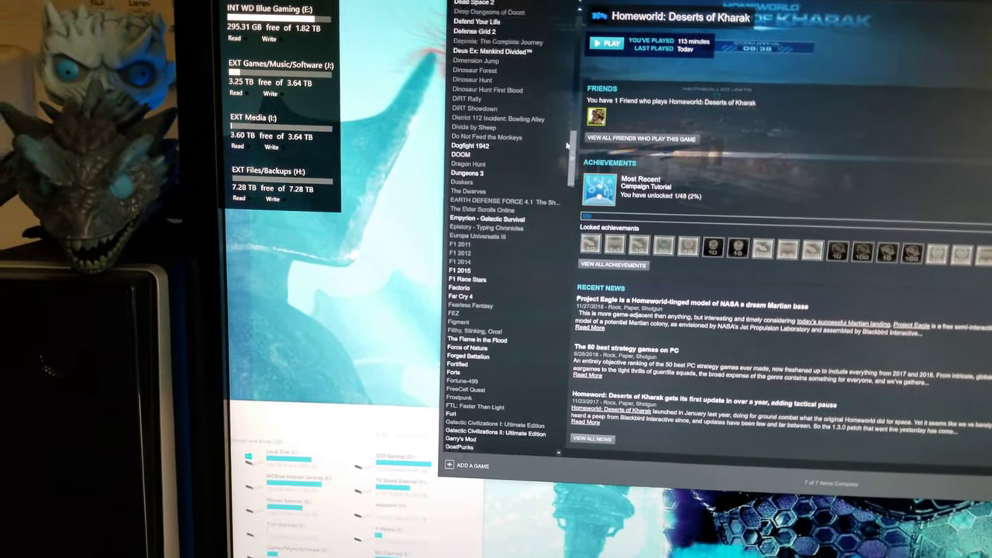
scroll(down, 3)
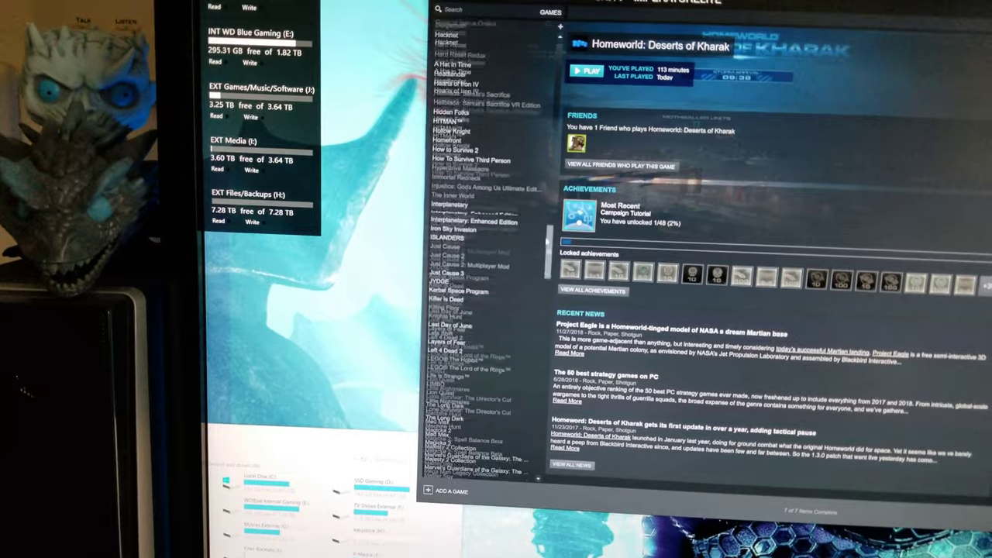